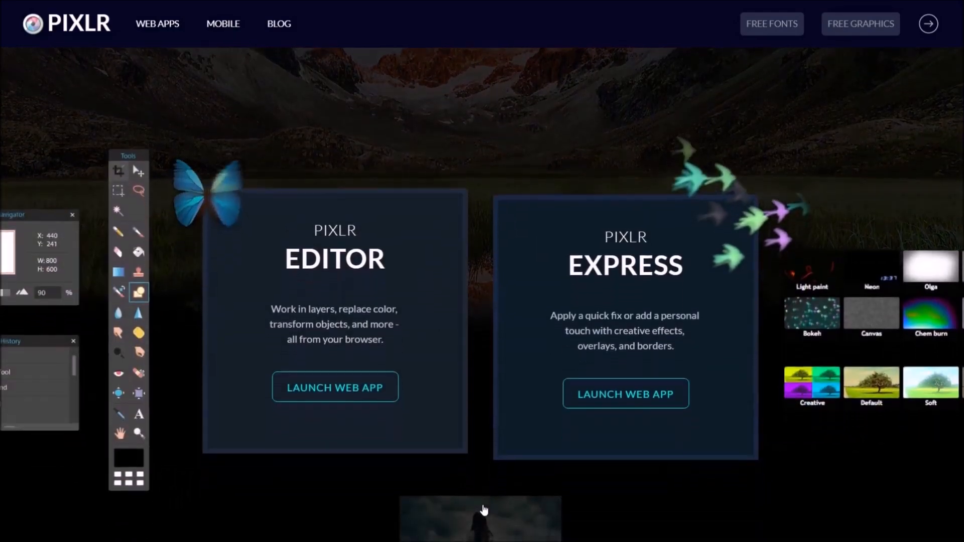
- Load the blonde-woman portrait from the computer and maximize its image window
{"action": "left_click", "coordinate": [335, 388]}
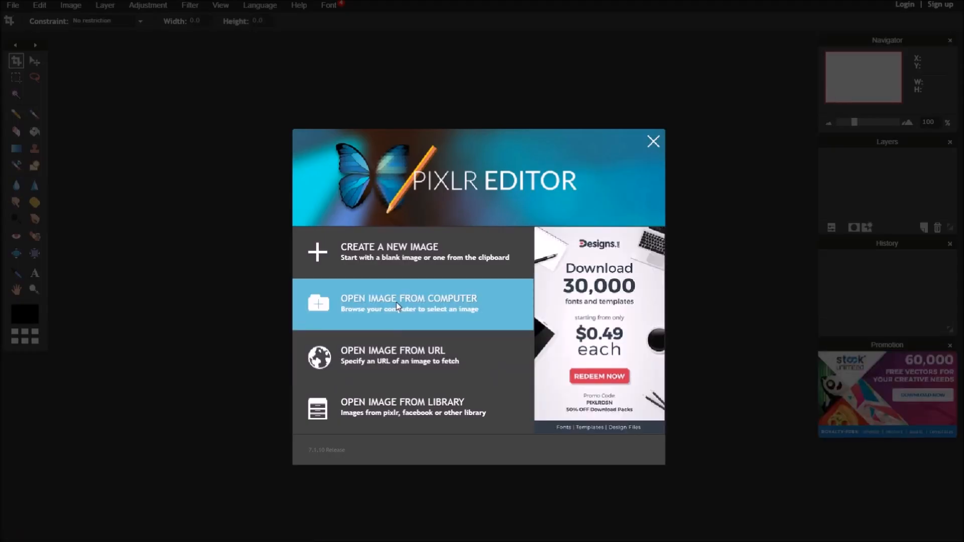
{"action": "left_click", "coordinate": [409, 304]}
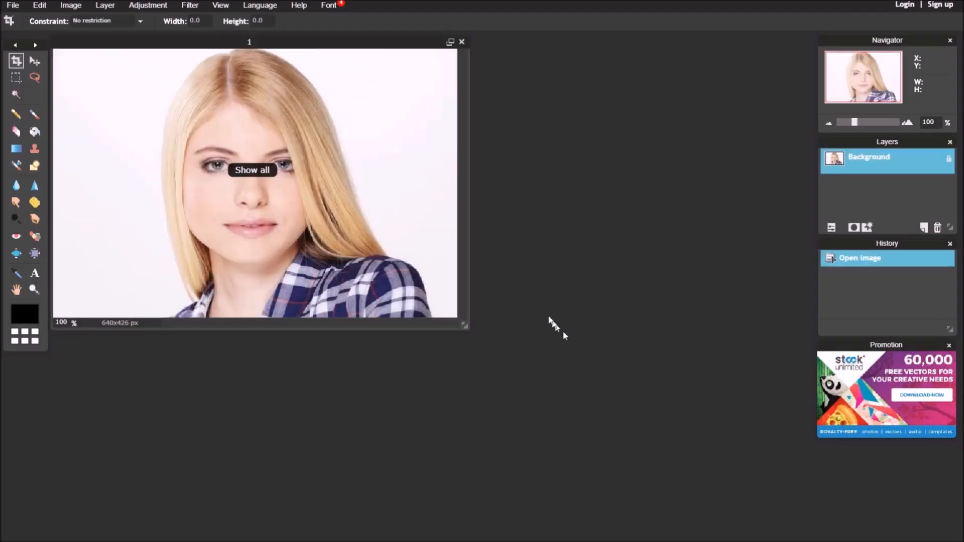
{"action": "left_click", "coordinate": [450, 42]}
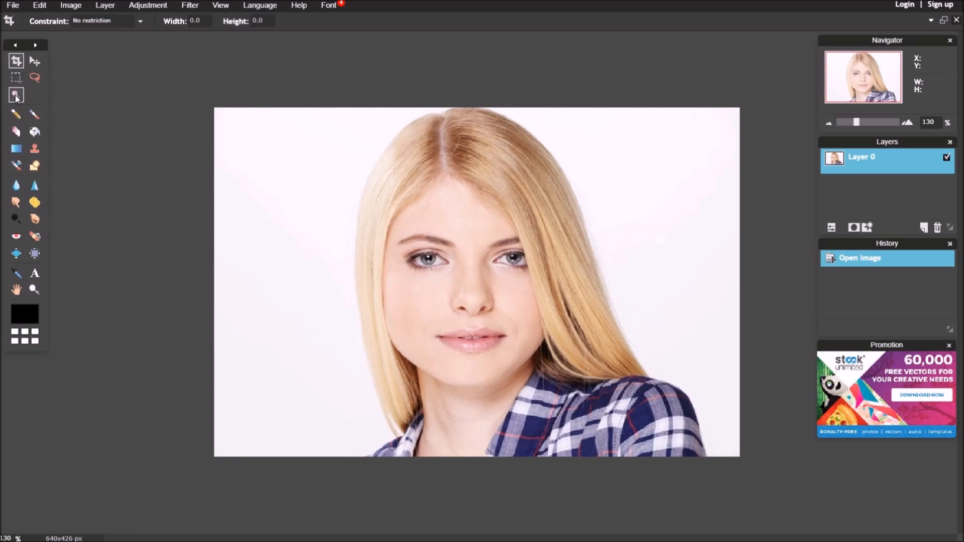
- Switch to the Magic Wand and set its tolerance to 13
{"action": "left_click", "coordinate": [15, 94]}
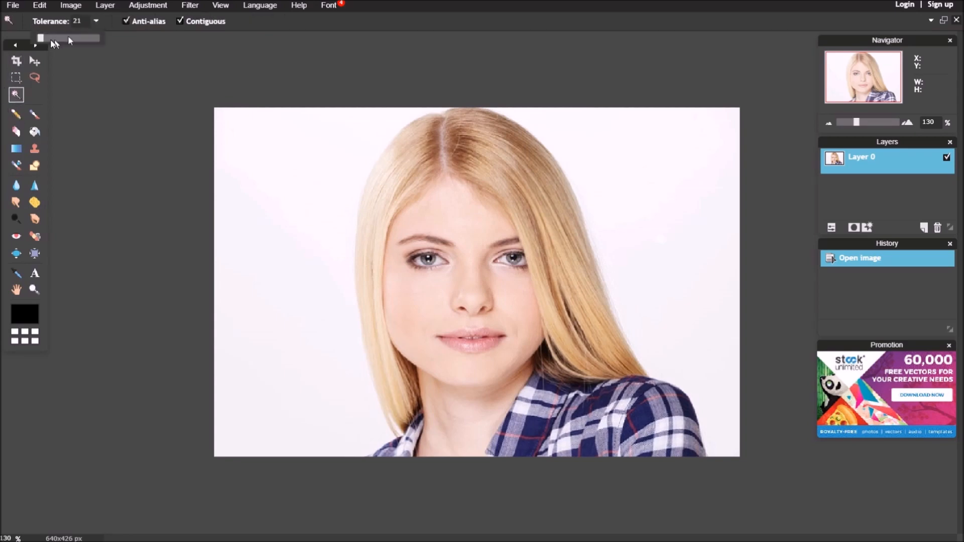
{"action": "left_click_drag", "start_coordinate": [68, 38], "coordinate": [40, 38]}
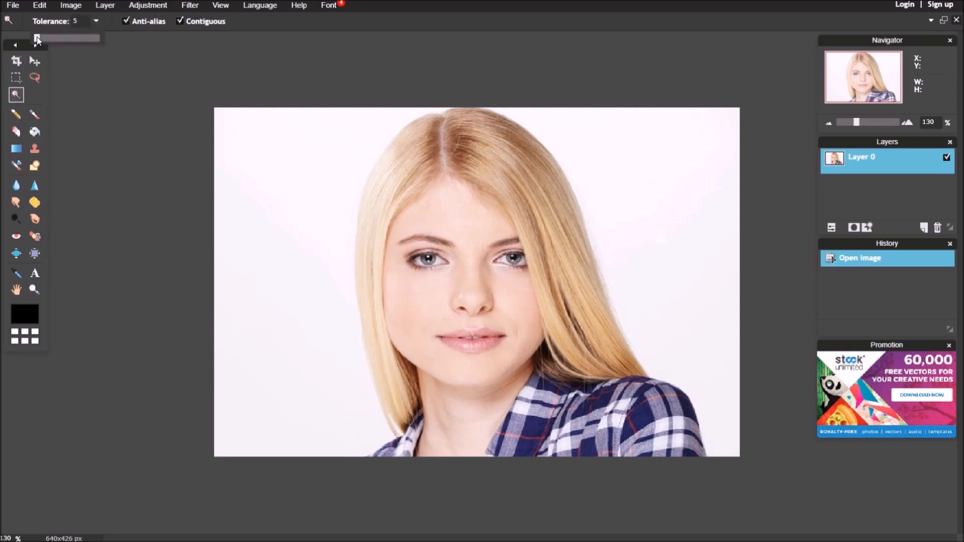
{"action": "left_click_drag", "start_coordinate": [37, 38], "coordinate": [67, 38]}
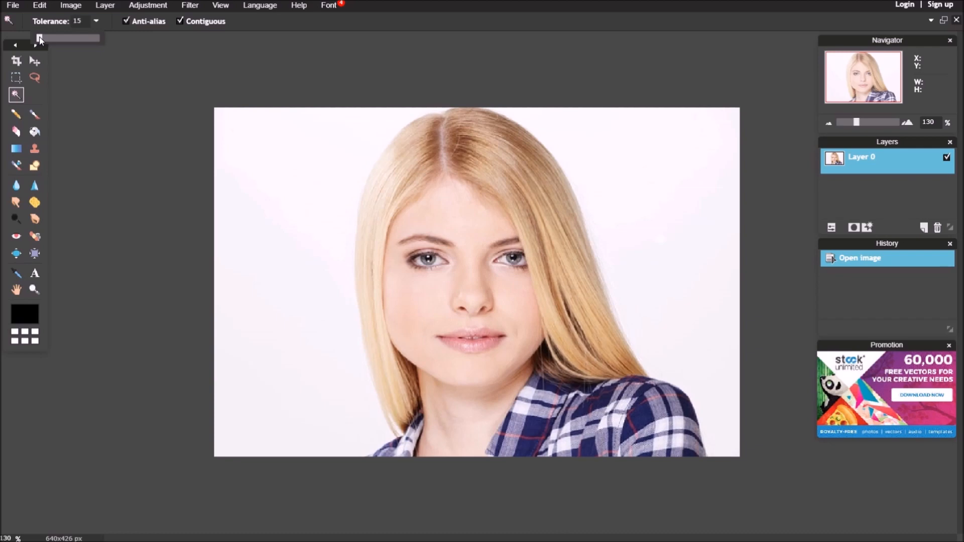
{"action": "left_click_drag", "start_coordinate": [68, 37], "coordinate": [38, 37]}
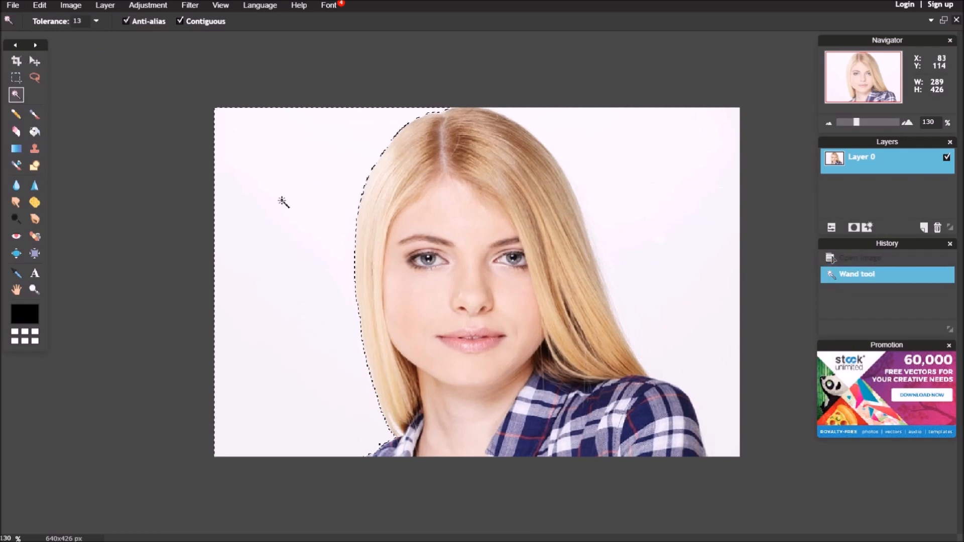
- Select the white background on both sides of the woman and delete it
{"action": "left_click", "coordinate": [696, 258]}
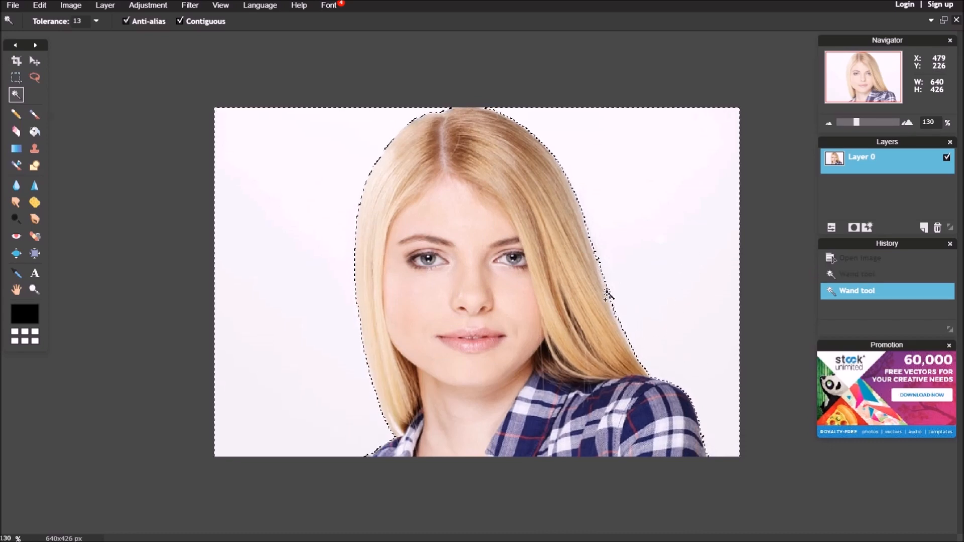
{"action": "left_click", "coordinate": [603, 280]}
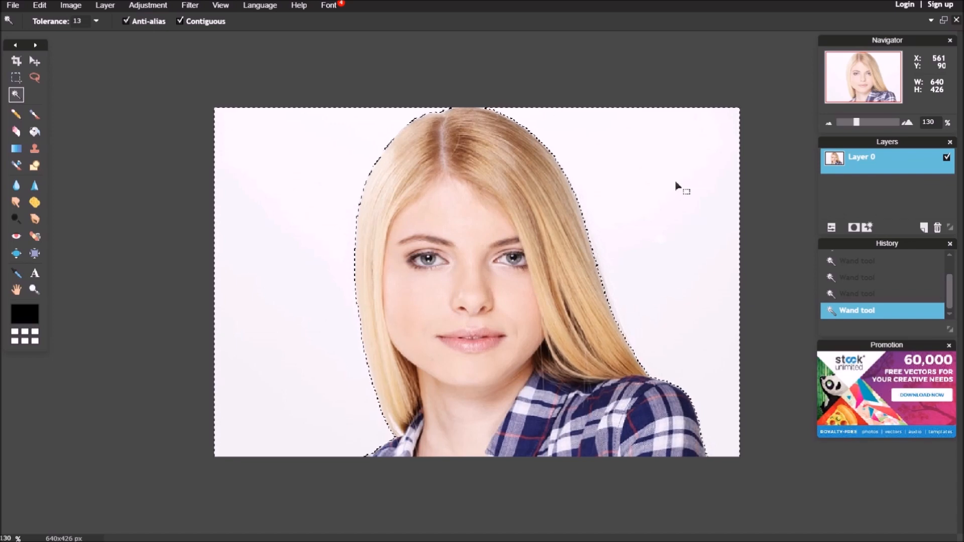
{"action": "key", "text": "Delete"}
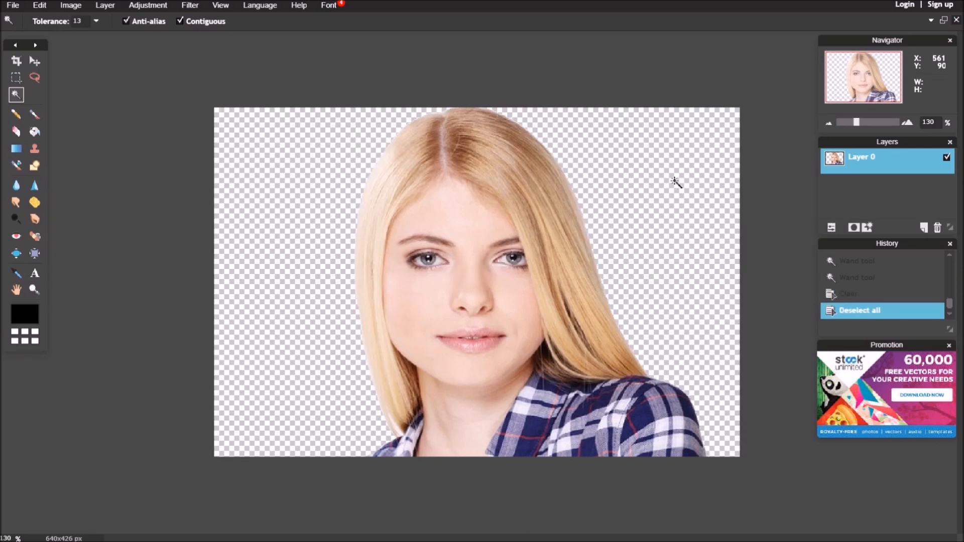
- Add a black-filled rectangle layer and move it beneath the portrait layer
{"action": "left_click", "coordinate": [925, 228]}
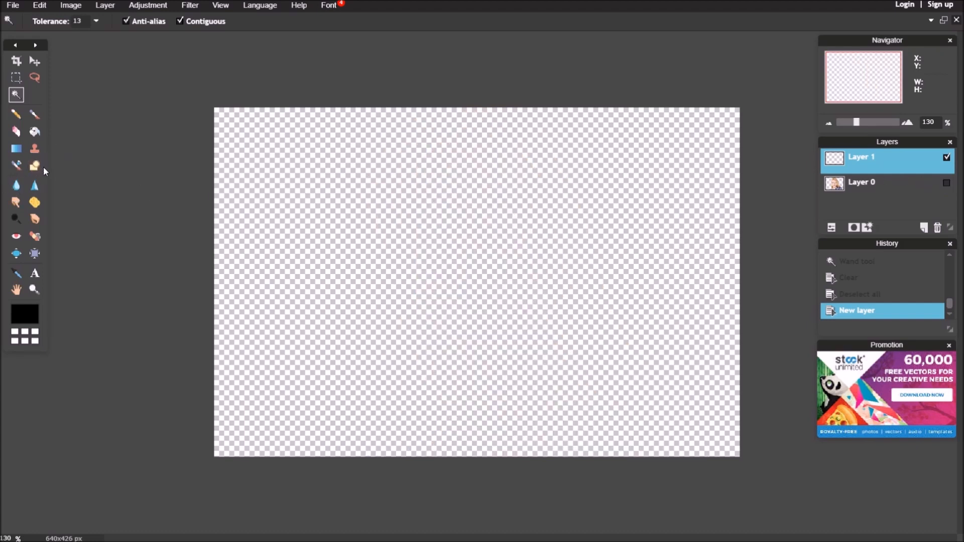
{"action": "left_click", "coordinate": [36, 166]}
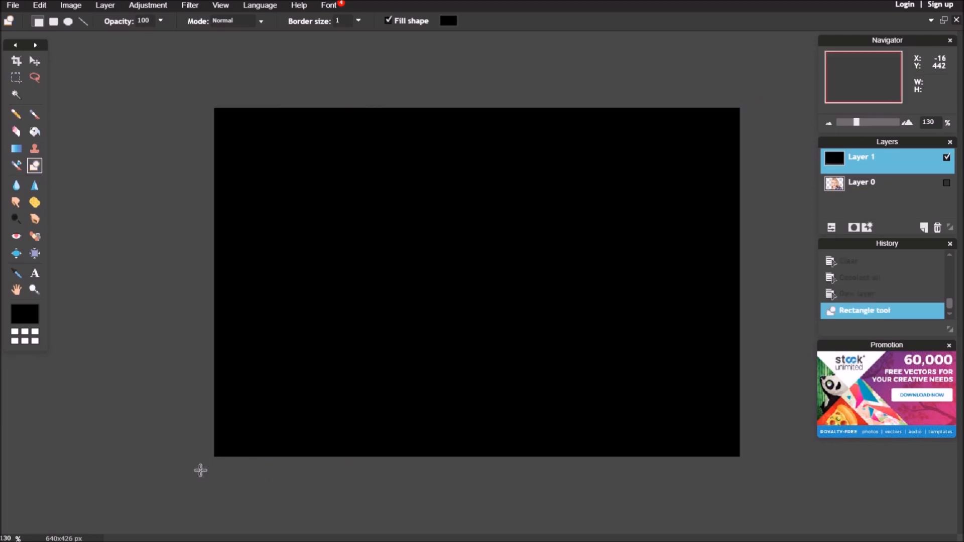
{"action": "left_click", "coordinate": [886, 188]}
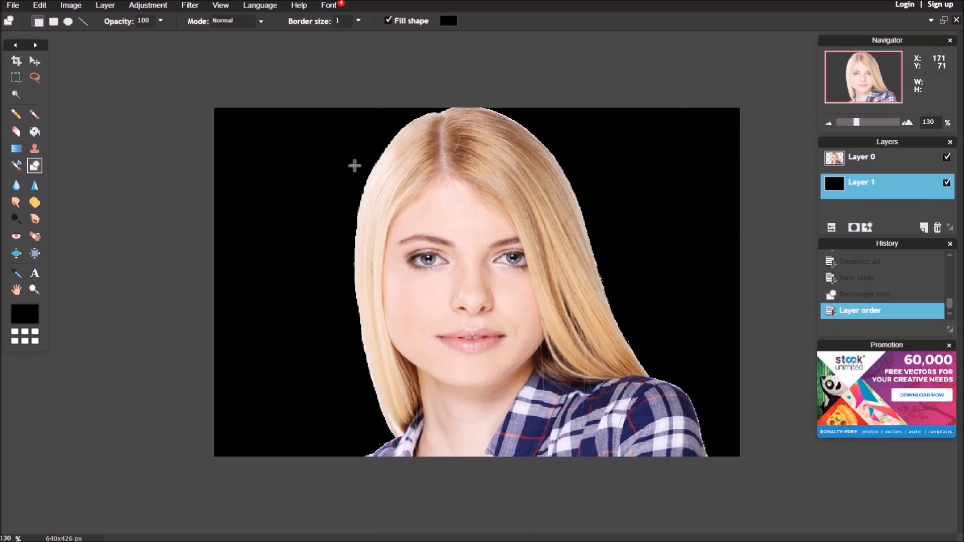
{"action": "mouse_move", "coordinate": [625, 341]}
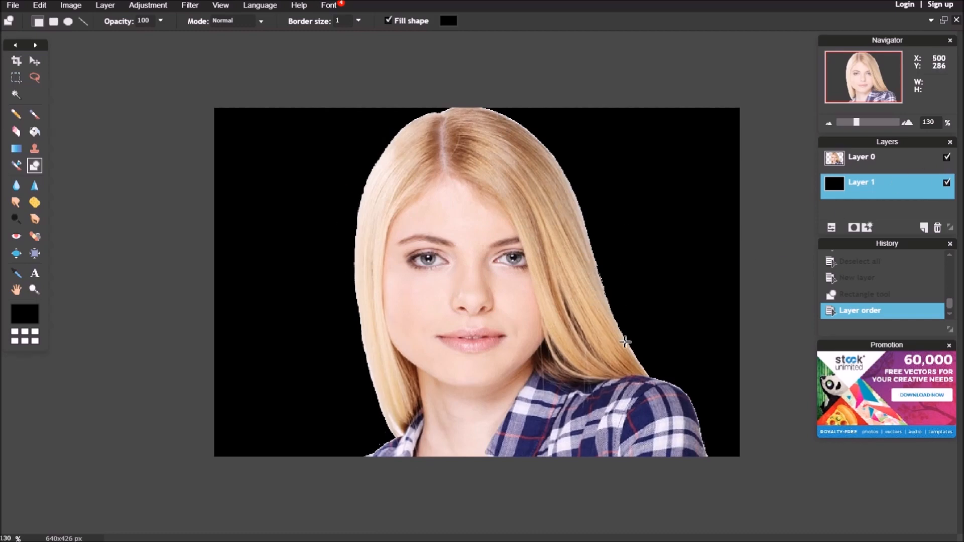
{"action": "mouse_move", "coordinate": [667, 366]}
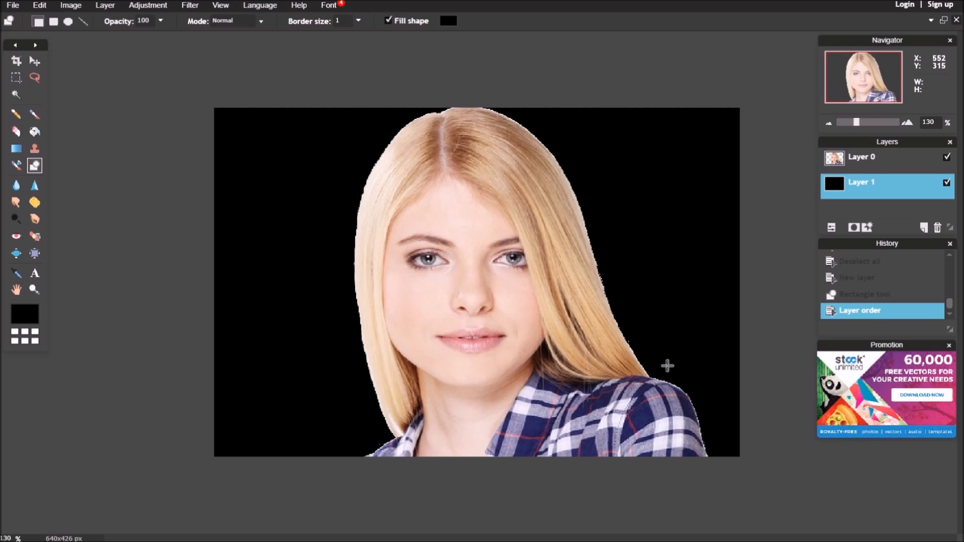
{"action": "mouse_move", "coordinate": [926, 202]}
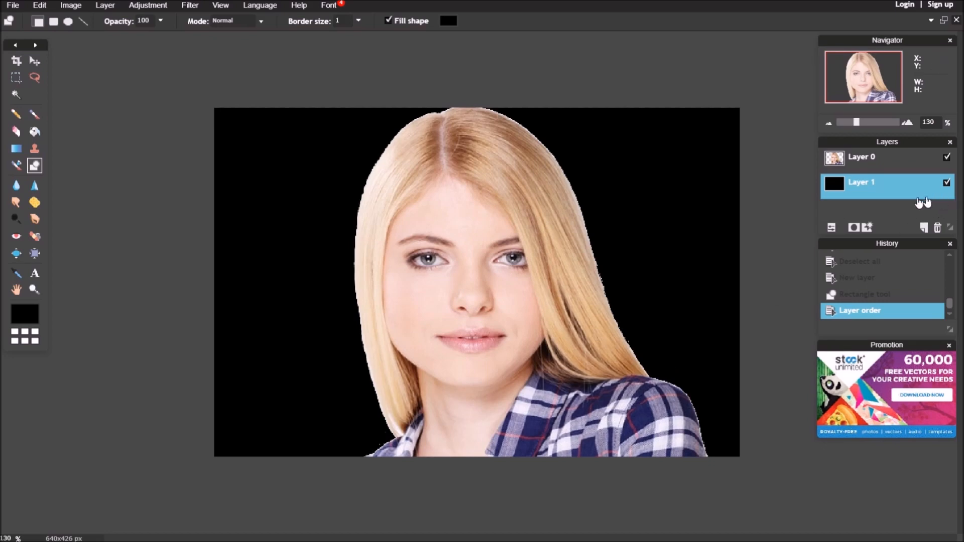
{"action": "left_click", "coordinate": [873, 156]}
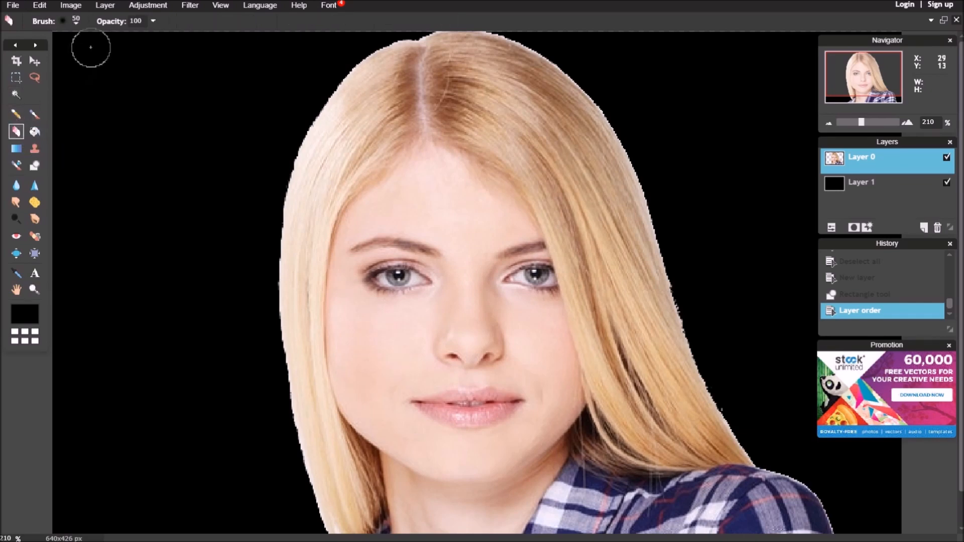
- With a small eraser brush, remove white fringe along the hair edges and top of the head
{"action": "left_click", "coordinate": [62, 20]}
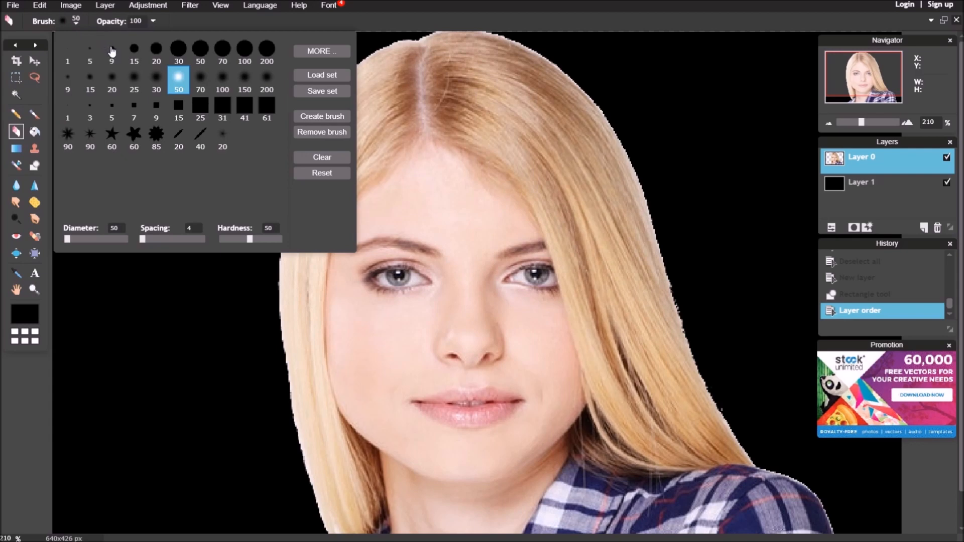
{"action": "left_click", "coordinate": [111, 52]}
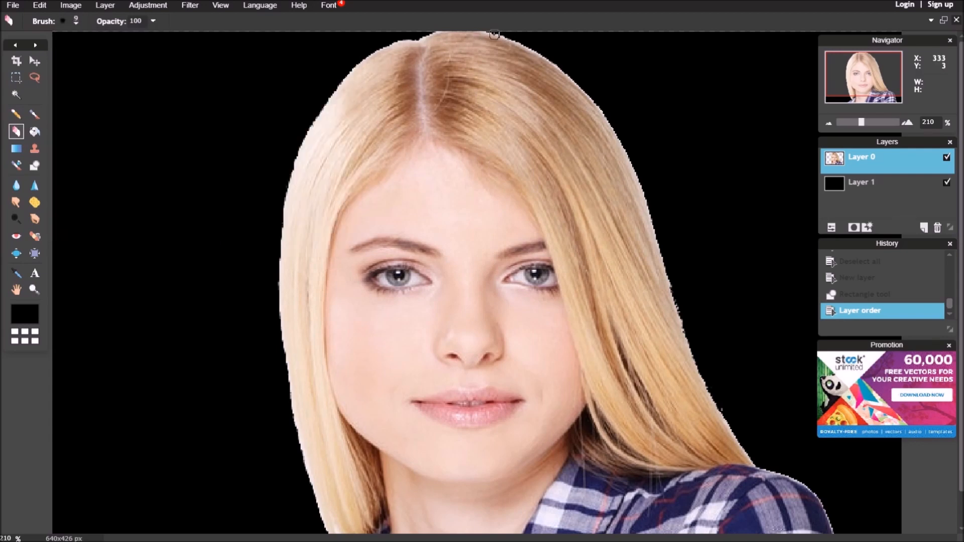
{"action": "mouse_move", "coordinate": [560, 63]}
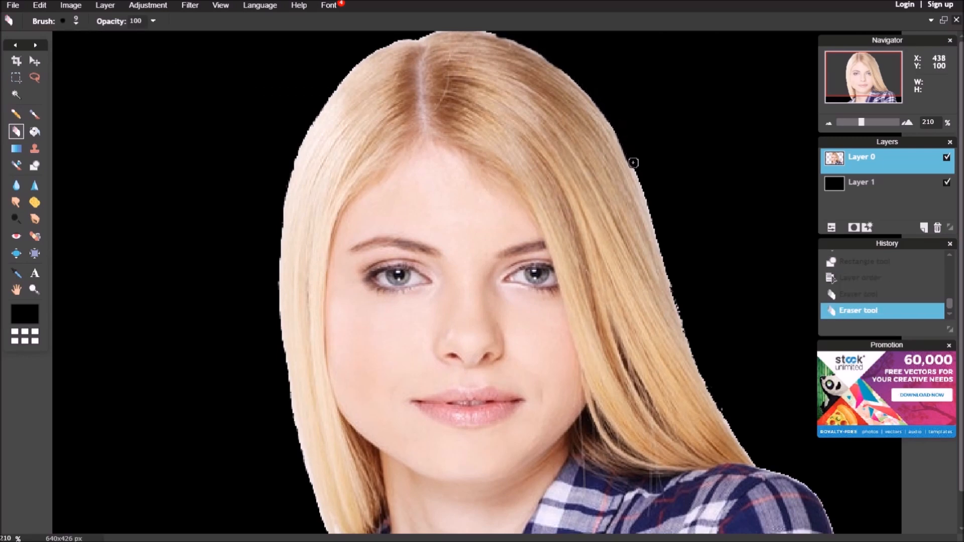
{"action": "mouse_move", "coordinate": [678, 307]}
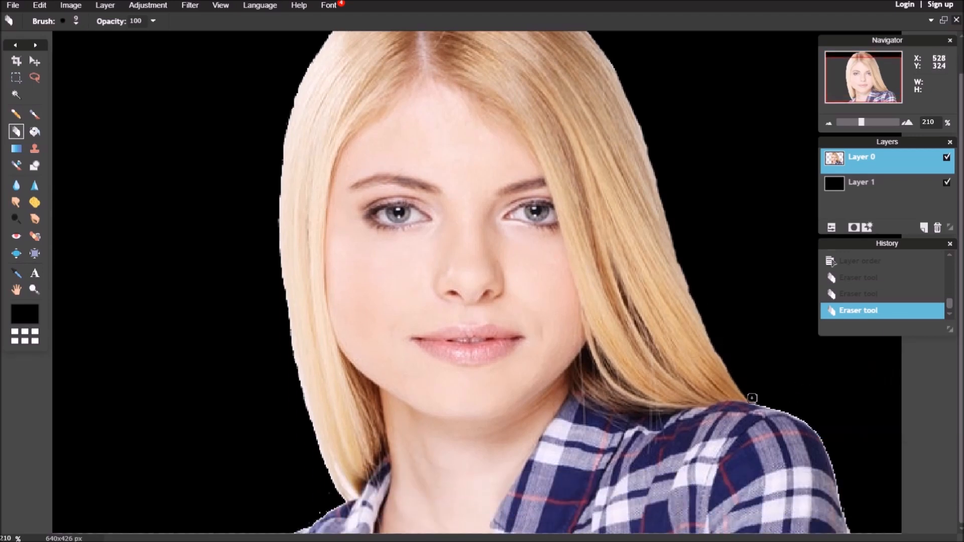
{"action": "left_click_drag", "start_coordinate": [753, 397], "coordinate": [842, 512]}
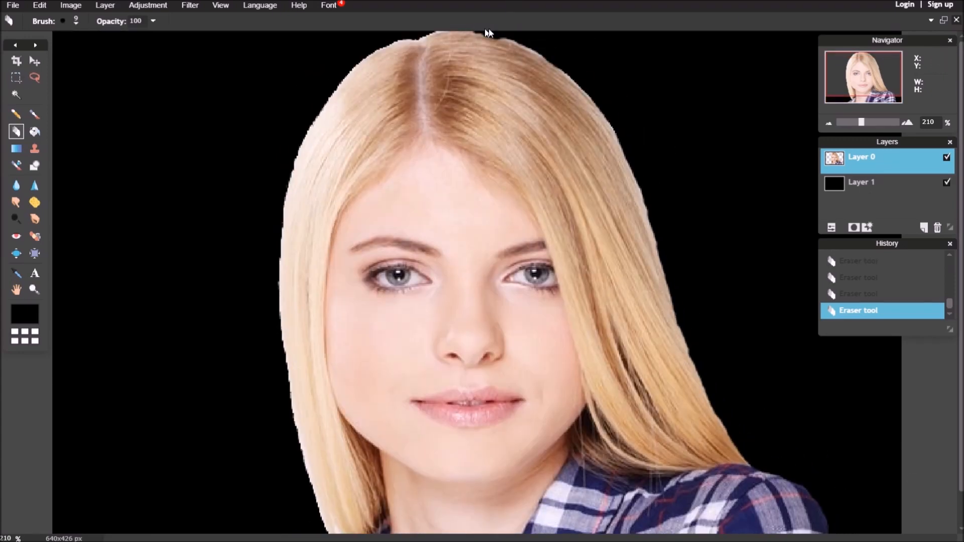
{"action": "left_click_drag", "start_coordinate": [490, 33], "coordinate": [368, 51]}
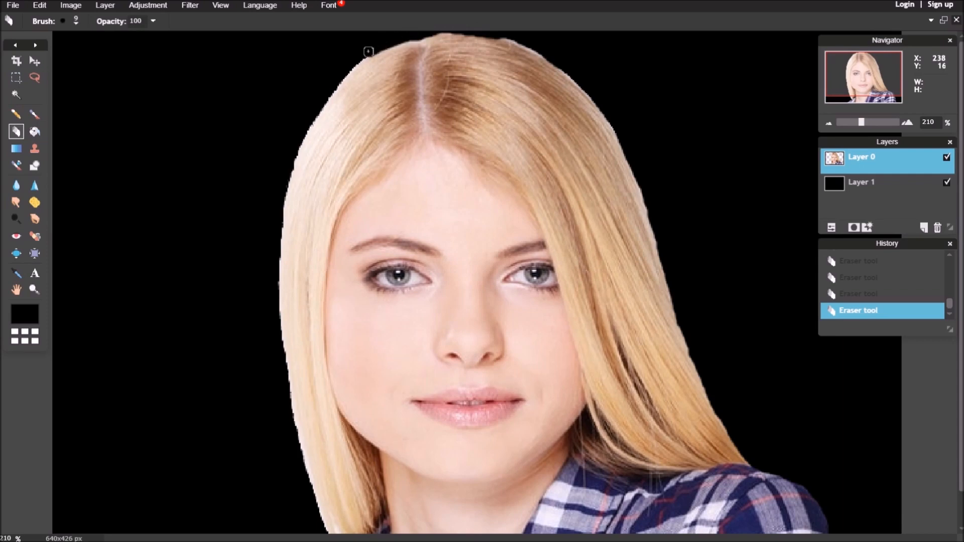
{"action": "mouse_move", "coordinate": [88, 113]}
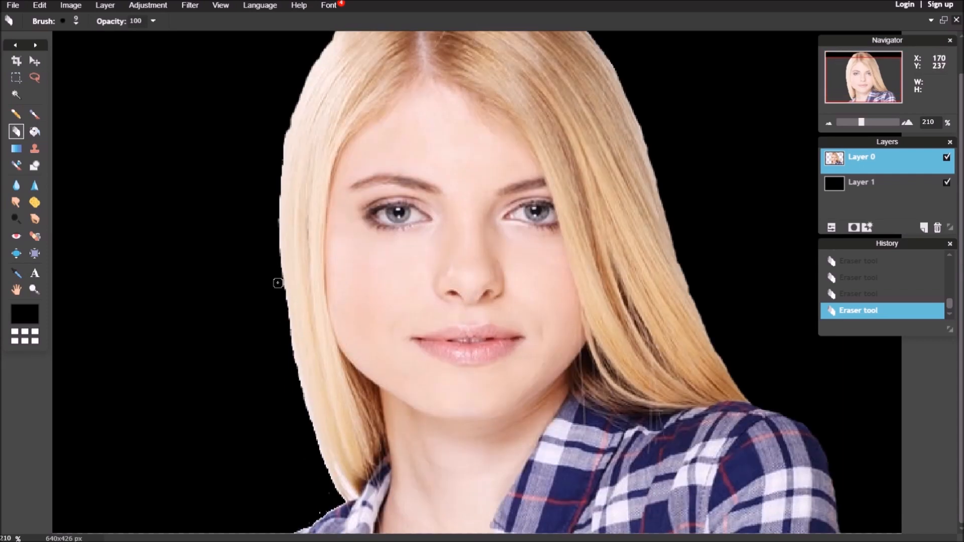
{"action": "left_click_drag", "start_coordinate": [277, 283], "coordinate": [329, 481]}
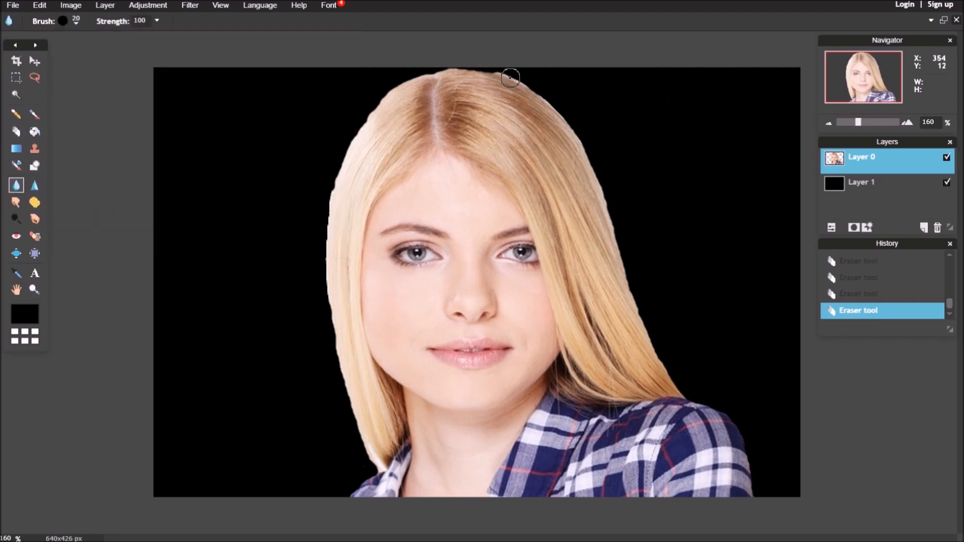
- Blur along the top, right, shoulder and left hair edges to soften the cut-out
{"action": "left_click_drag", "start_coordinate": [510, 79], "coordinate": [624, 269]}
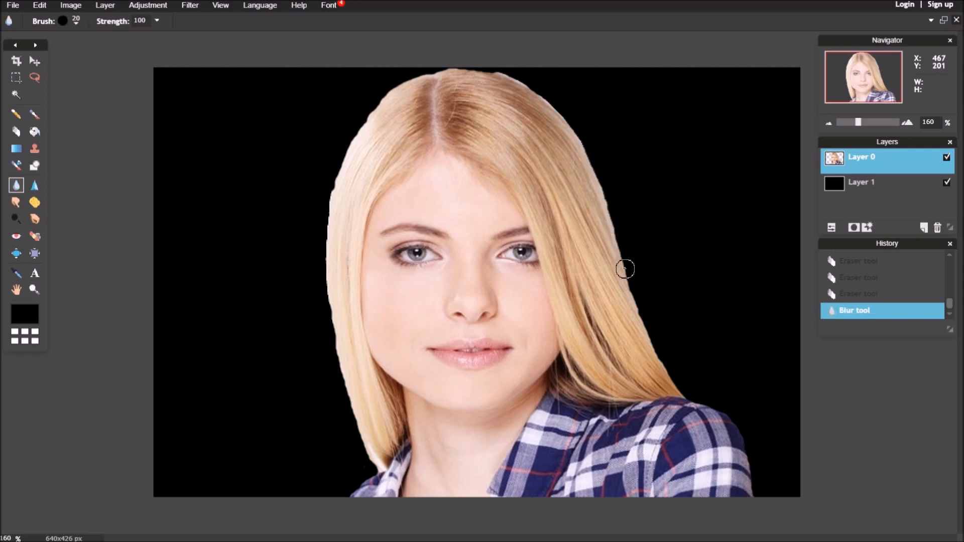
{"action": "left_click_drag", "start_coordinate": [624, 269], "coordinate": [713, 408]}
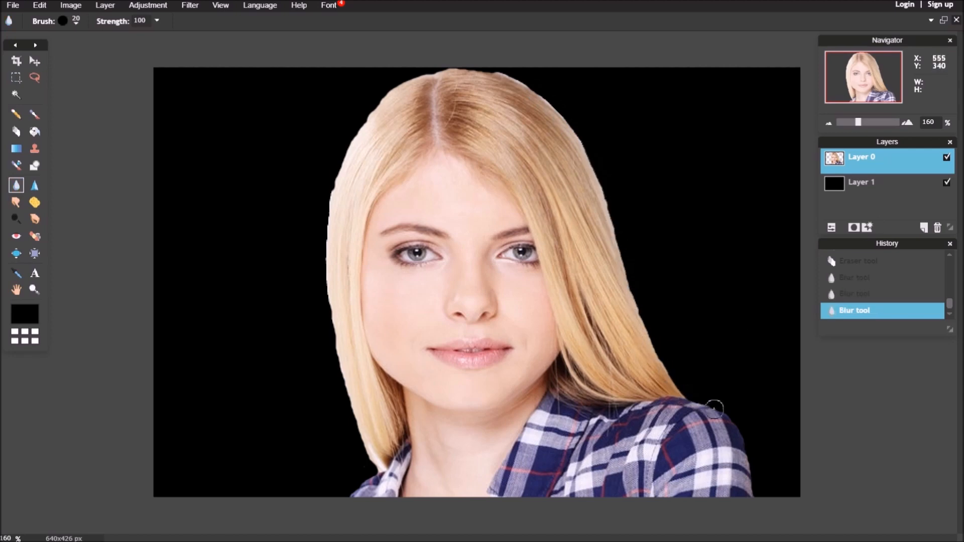
{"action": "left_click_drag", "start_coordinate": [713, 408], "coordinate": [338, 173]}
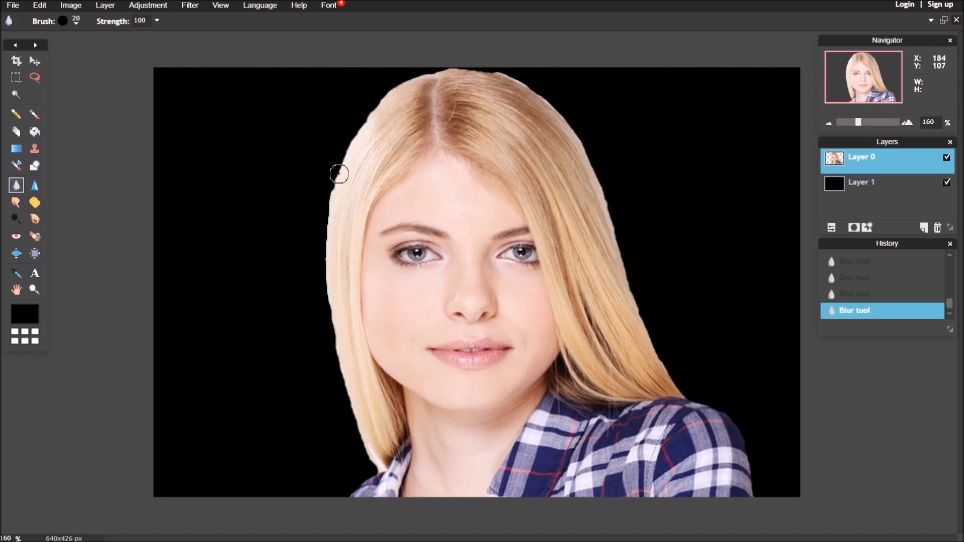
{"action": "left_click_drag", "start_coordinate": [339, 174], "coordinate": [338, 333]}
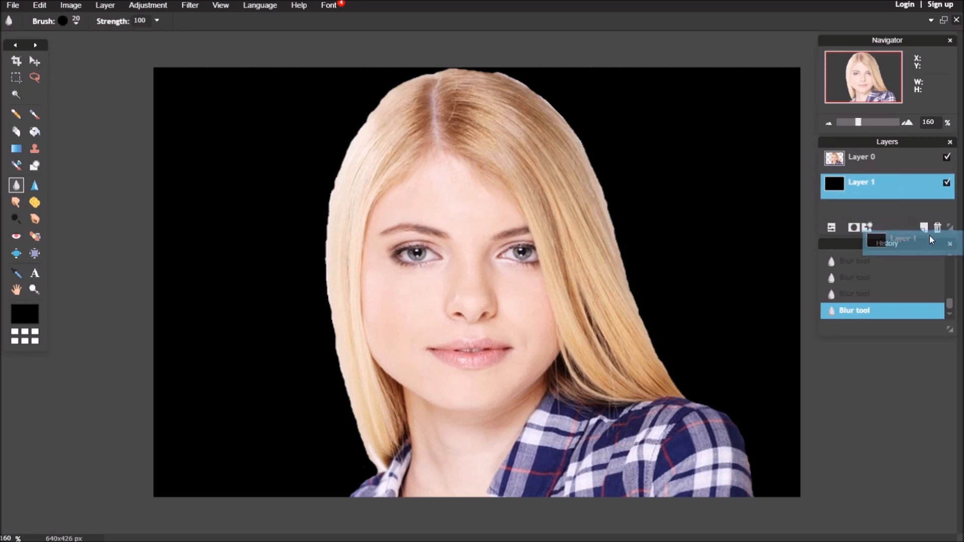
- Duplicate then delete the black backdrop layers, leaving the woman on transparency
{"action": "left_click", "coordinate": [922, 228]}
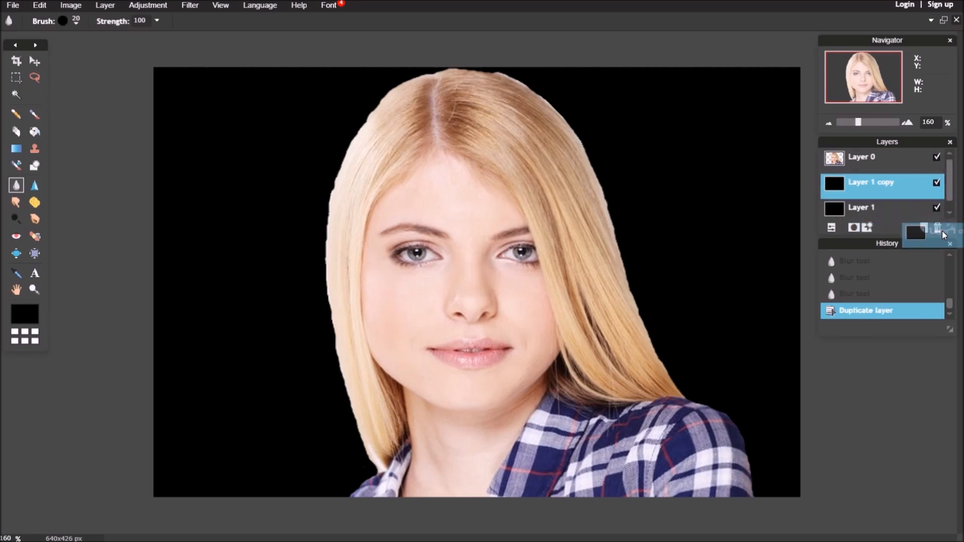
{"action": "left_click", "coordinate": [937, 228]}
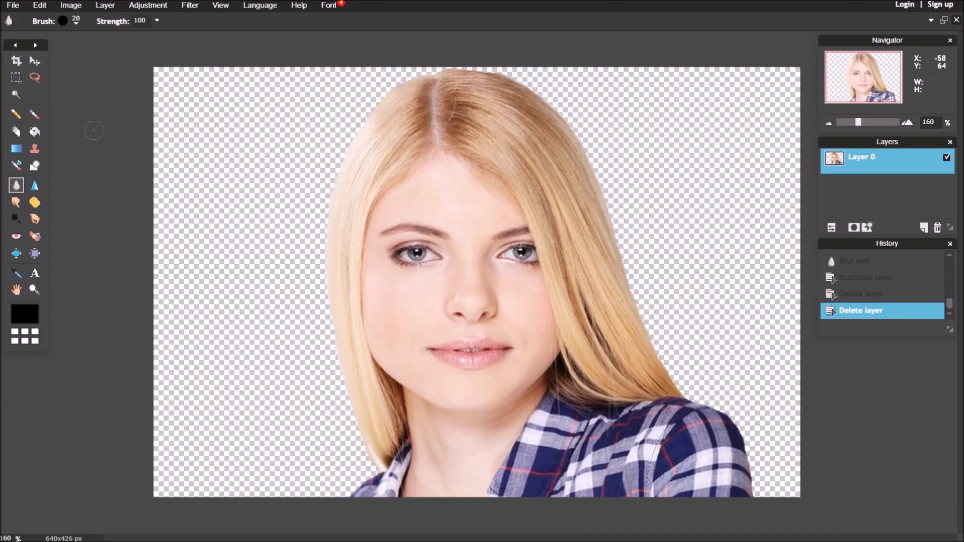
{"action": "left_click", "coordinate": [104, 5]}
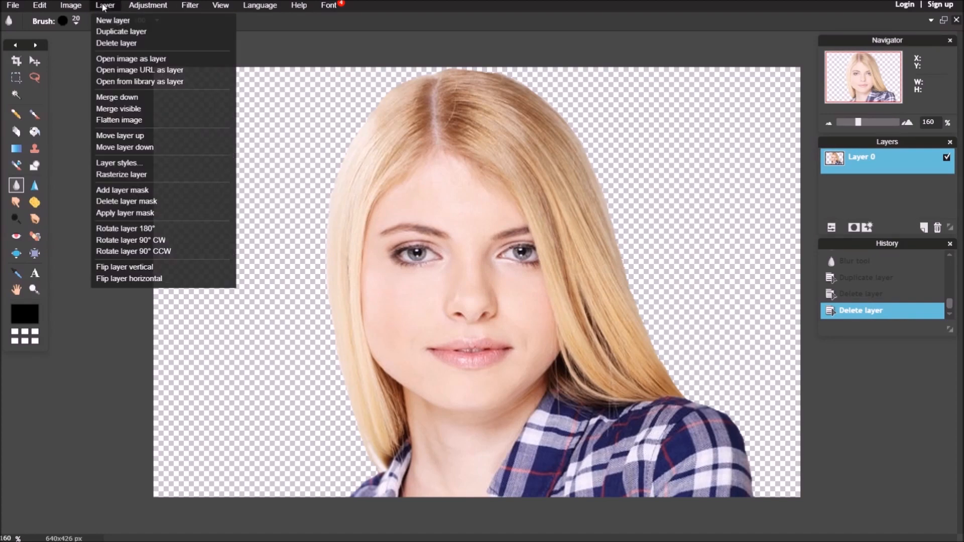
- Bring in the bokeh photo as a layer beneath the cut-out and reselect the portrait layer
{"action": "left_click", "coordinate": [131, 59]}
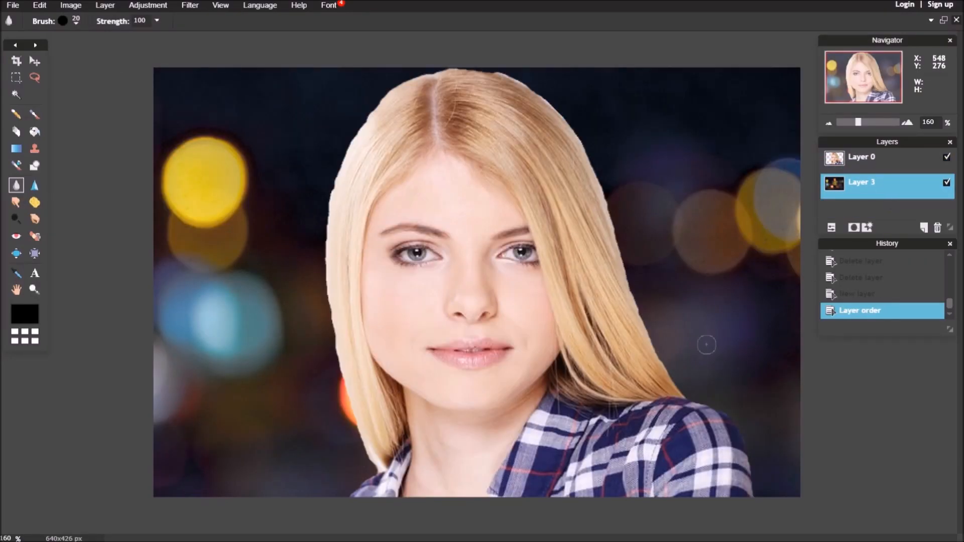
{"action": "left_click", "coordinate": [861, 156]}
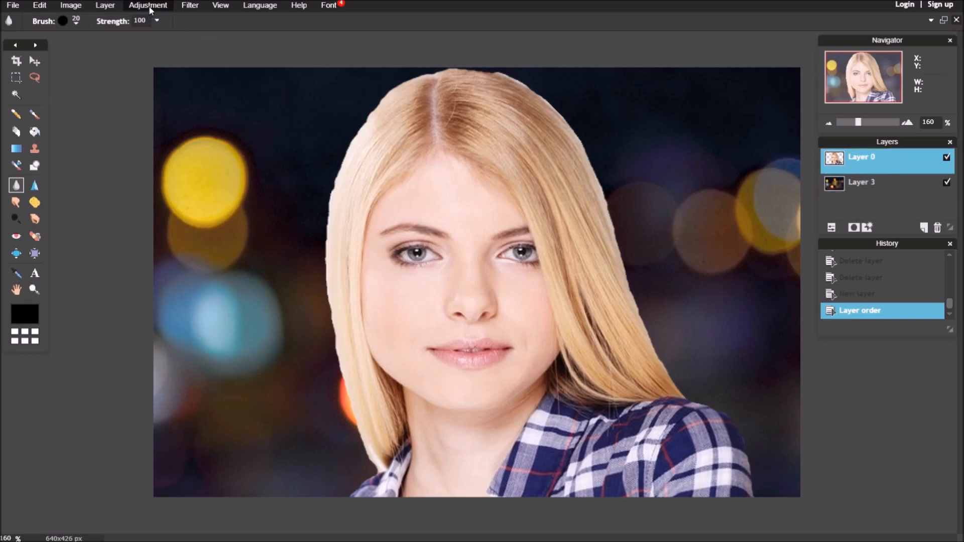
- Apply an S-shaped RGB Curves adjustment darkening shadows and brightening highlights
{"action": "left_click", "coordinate": [148, 5]}
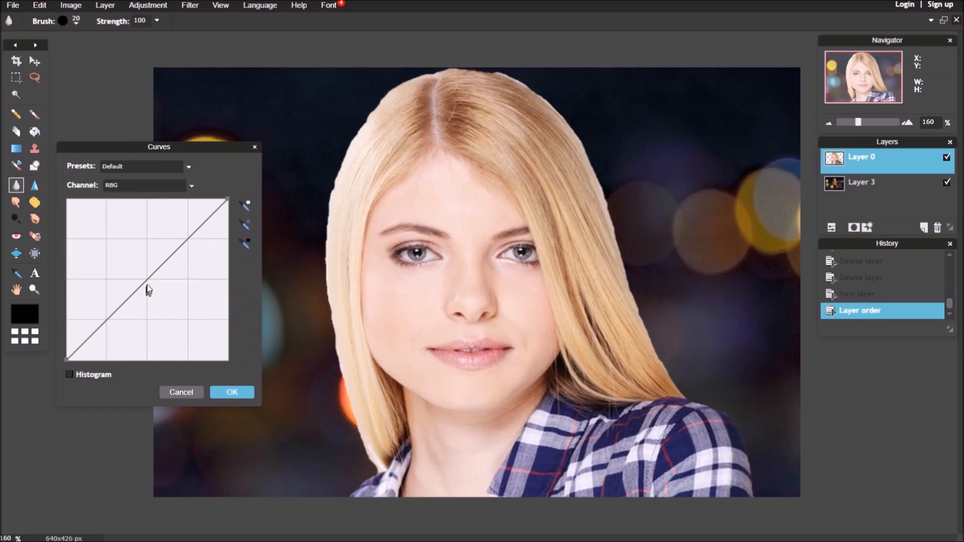
{"action": "left_click_drag", "start_coordinate": [147, 290], "coordinate": [156, 288]}
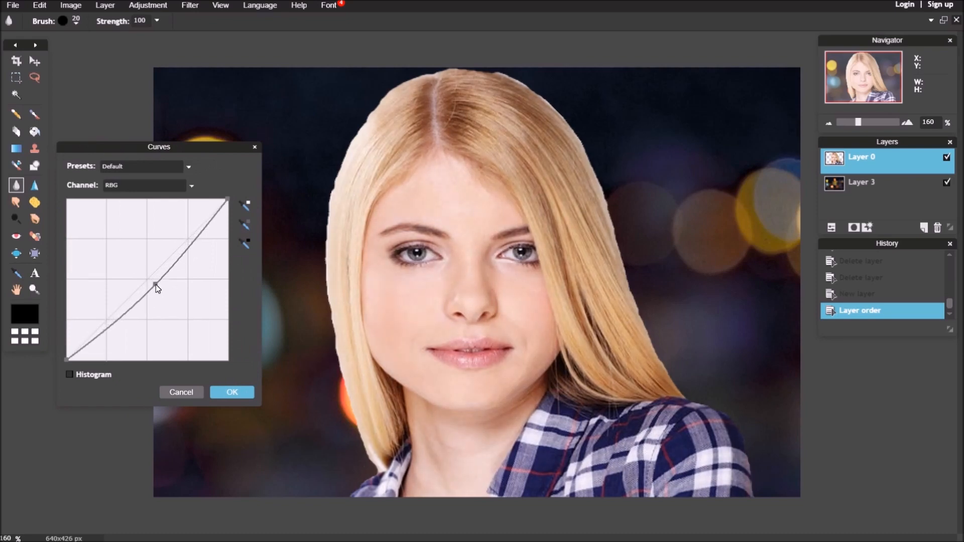
{"action": "left_click_drag", "start_coordinate": [157, 288], "coordinate": [98, 321]}
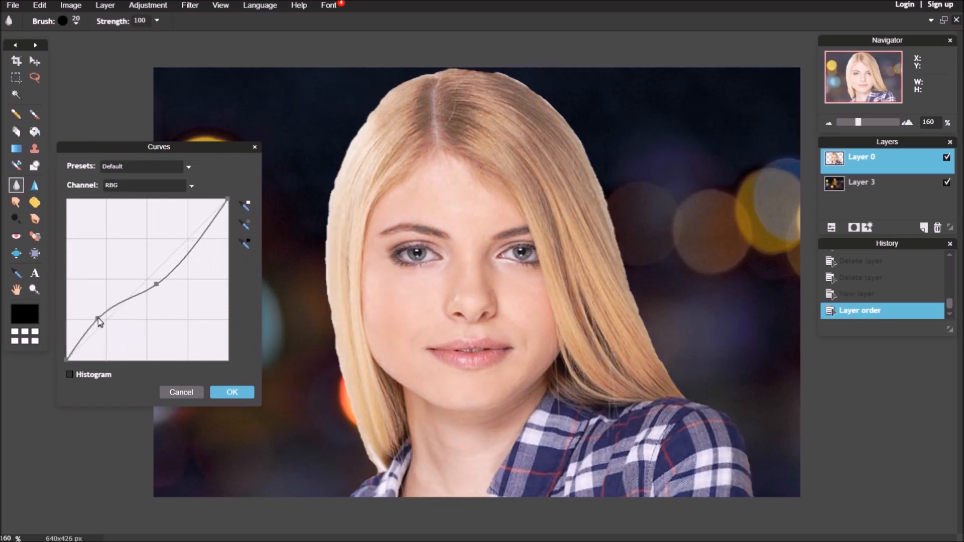
{"action": "left_click_drag", "start_coordinate": [99, 322], "coordinate": [122, 328]}
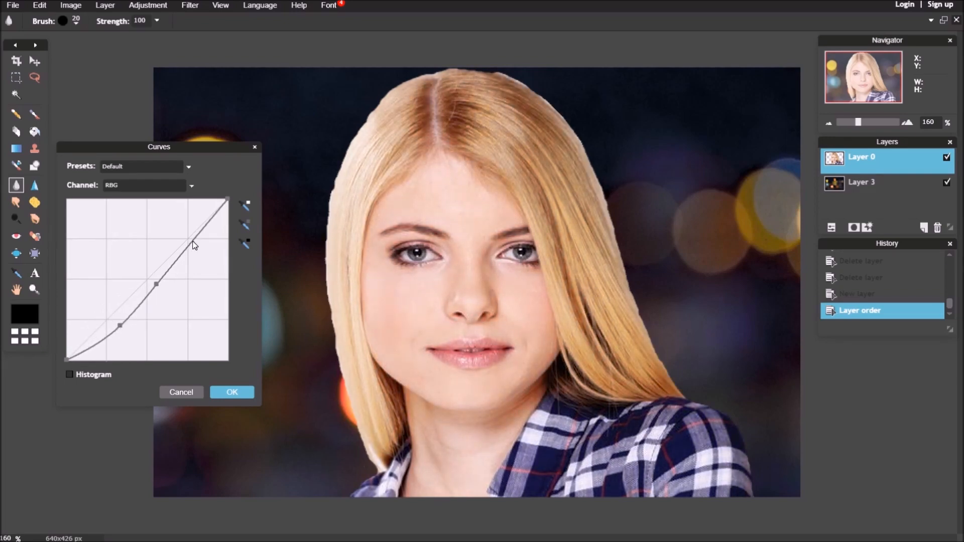
{"action": "left_click_drag", "start_coordinate": [194, 246], "coordinate": [190, 240]}
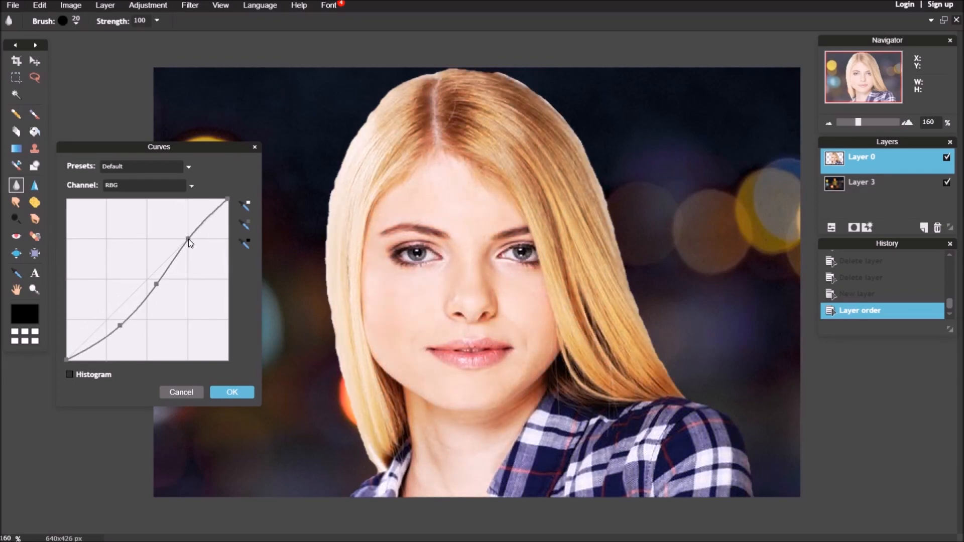
{"action": "left_click", "coordinate": [232, 393]}
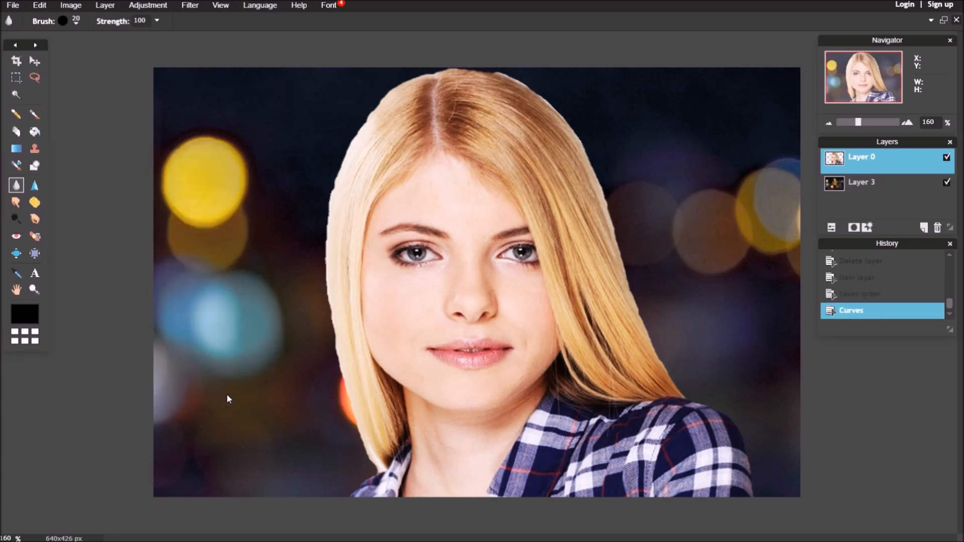
{"action": "left_click", "coordinate": [34, 185]}
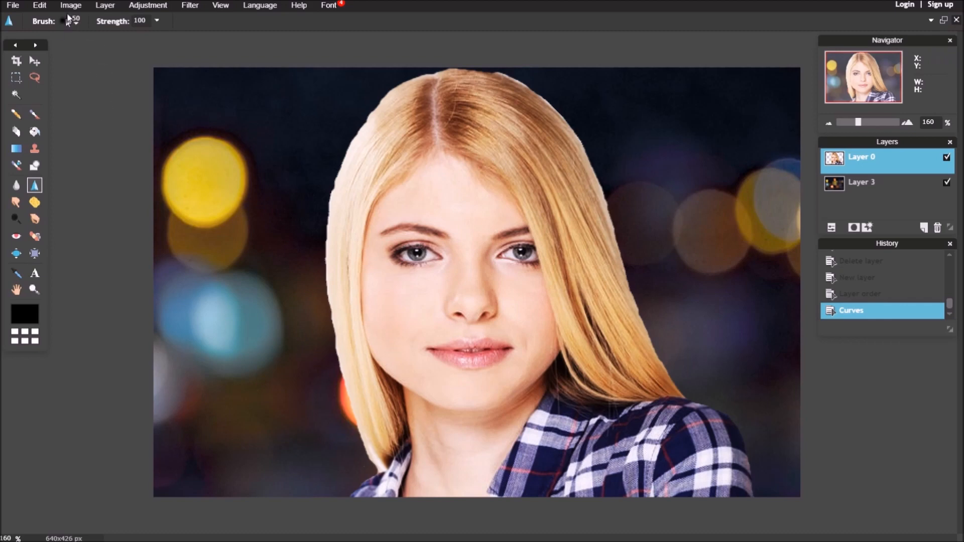
- Sharpen the face with a size-100 brush and merge the visible layers into one
{"action": "left_click", "coordinate": [72, 20]}
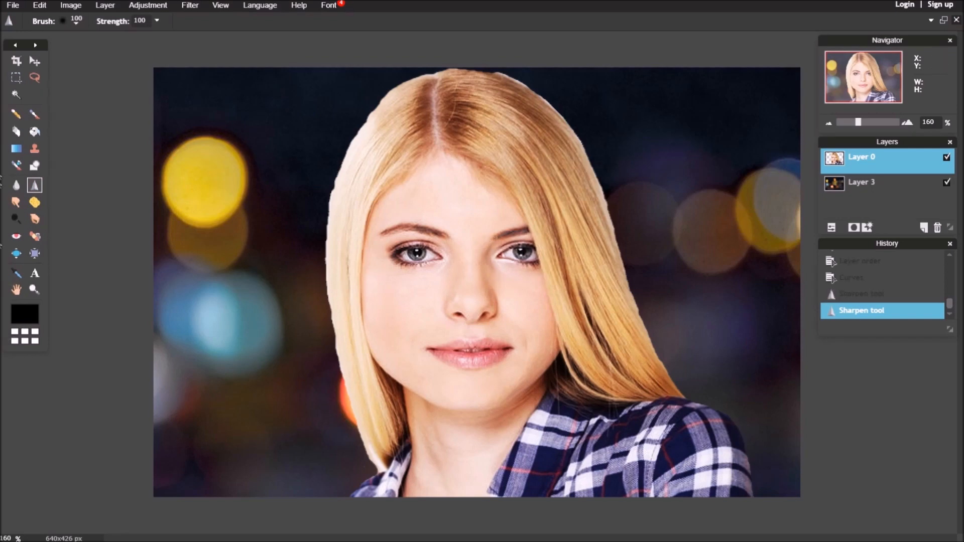
{"action": "left_click", "coordinate": [105, 5]}
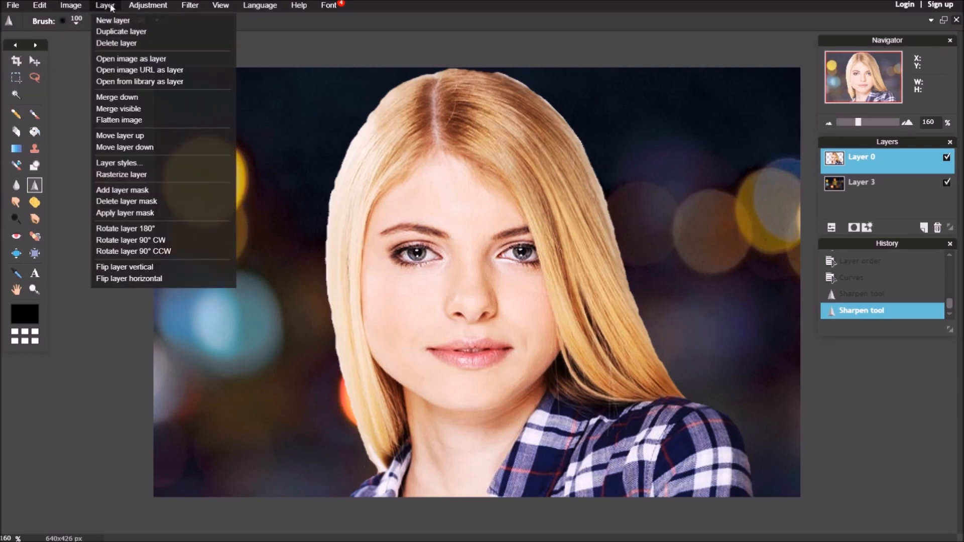
{"action": "left_click", "coordinate": [119, 109]}
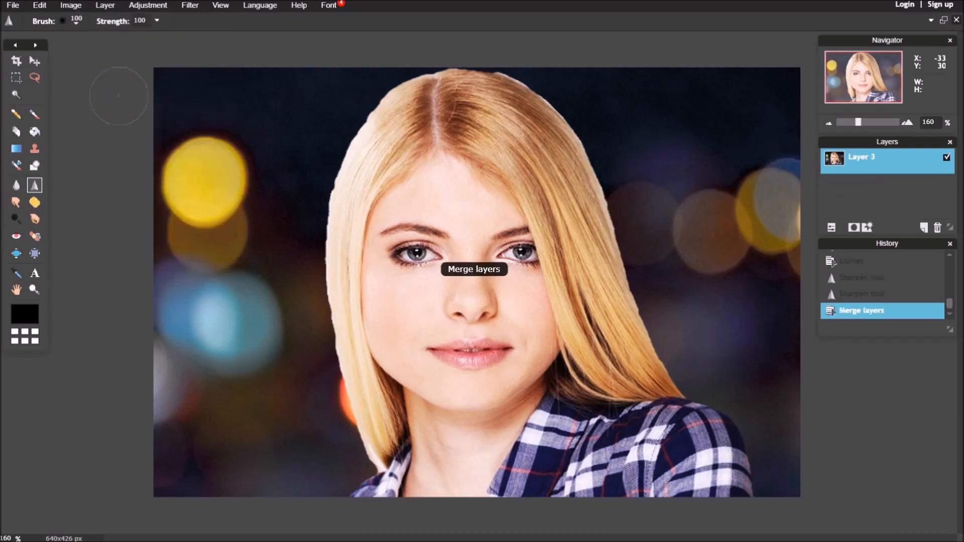
{"action": "left_click", "coordinate": [12, 5]}
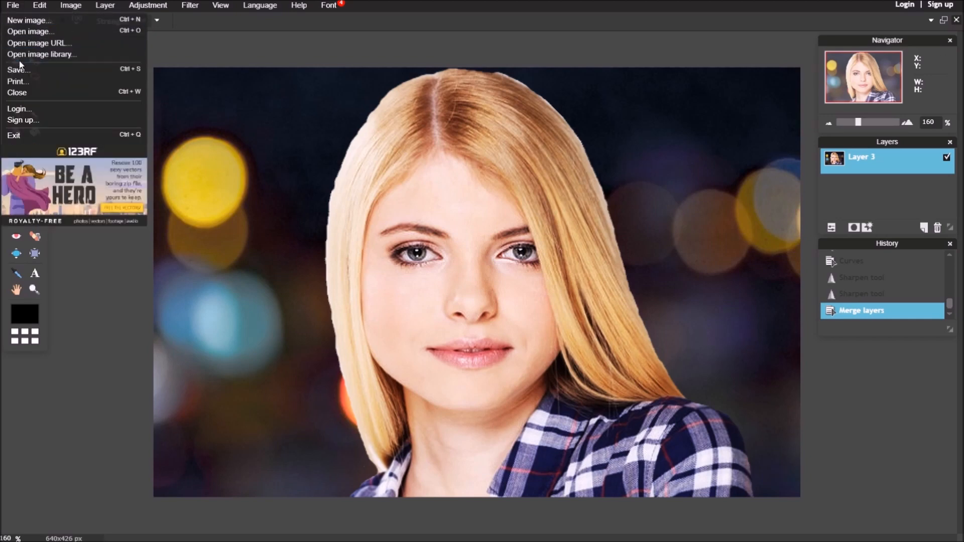
- Save the composite as JPEG '1-edit-1' at quality 80, reaching the system Save As window
{"action": "left_click", "coordinate": [18, 69]}
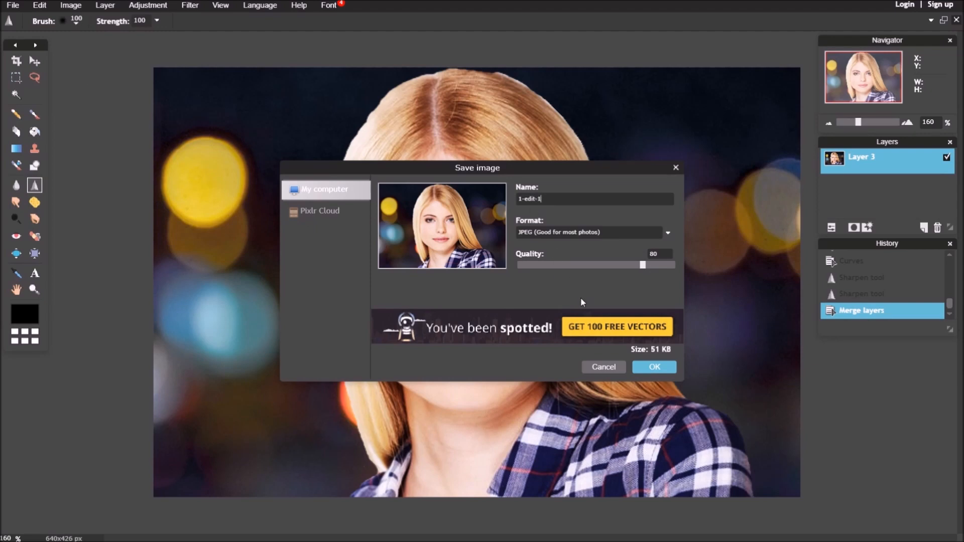
{"action": "left_click", "coordinate": [653, 367]}
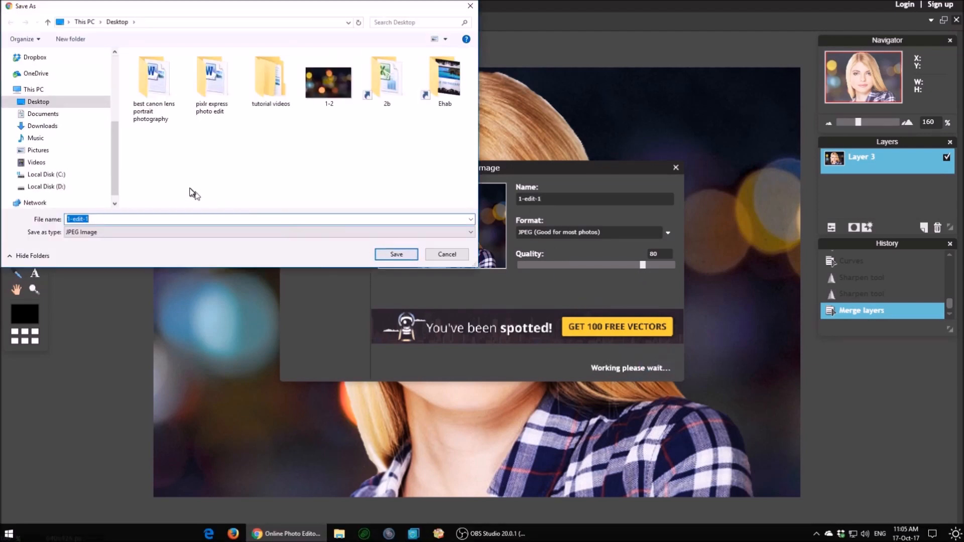